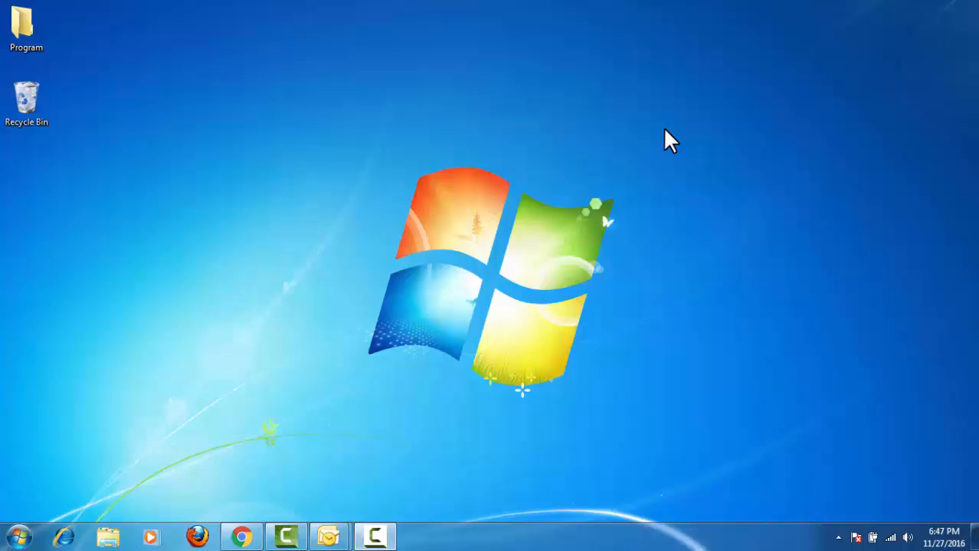
pyautogui.moveTo(521, 113)
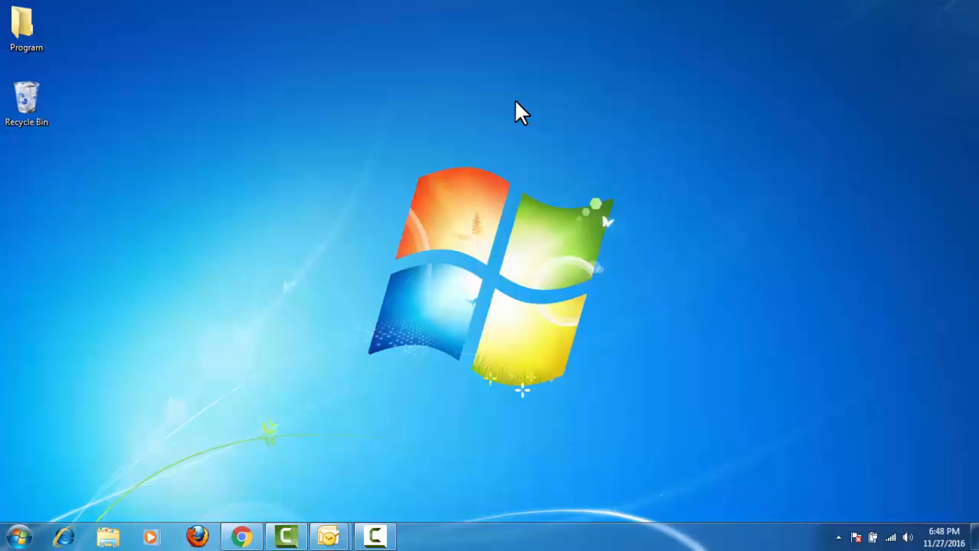
pyautogui.moveTo(242, 536)
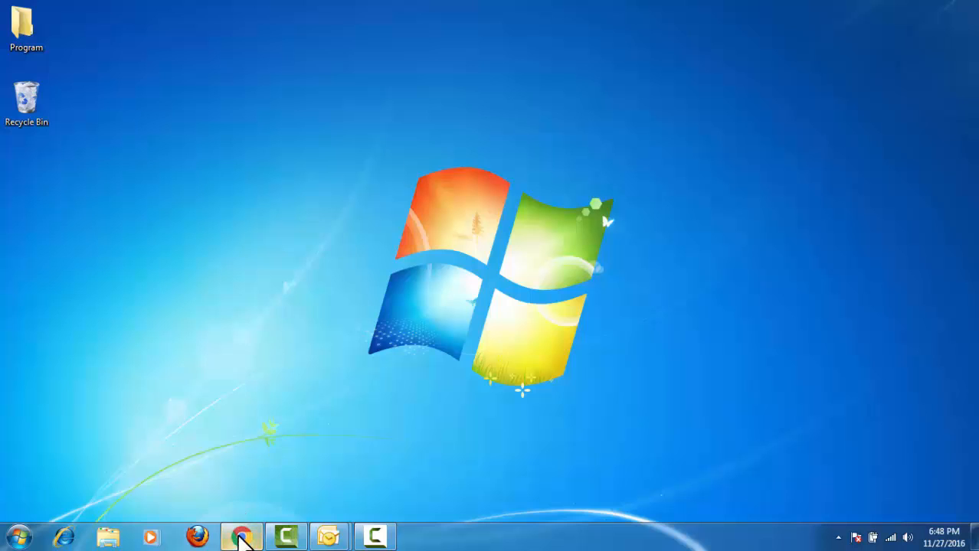
# Reach Outlook.com's POP and IMAP options and allow devices and apps to use POP.
pyautogui.click(242, 536)
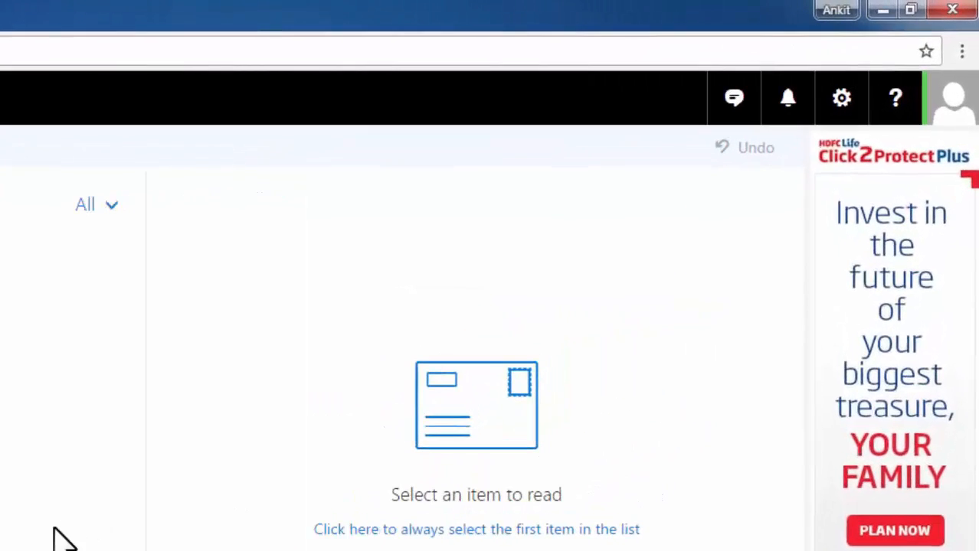
pyautogui.moveTo(841, 98)
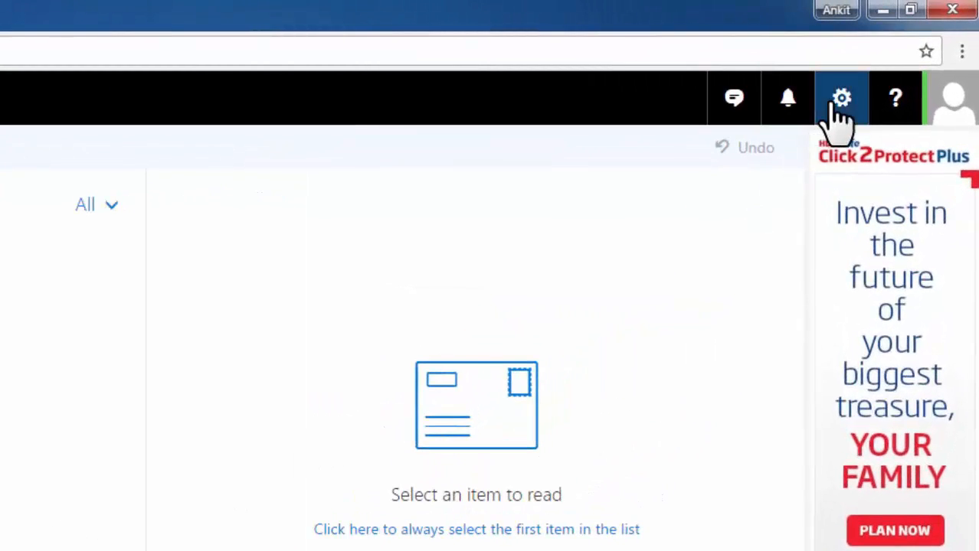
pyautogui.click(840, 98)
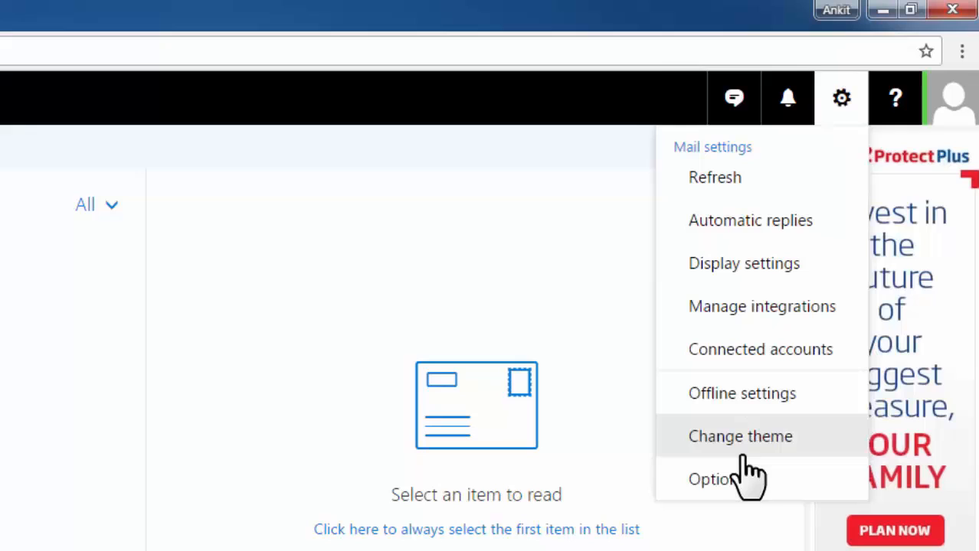
pyautogui.click(709, 477)
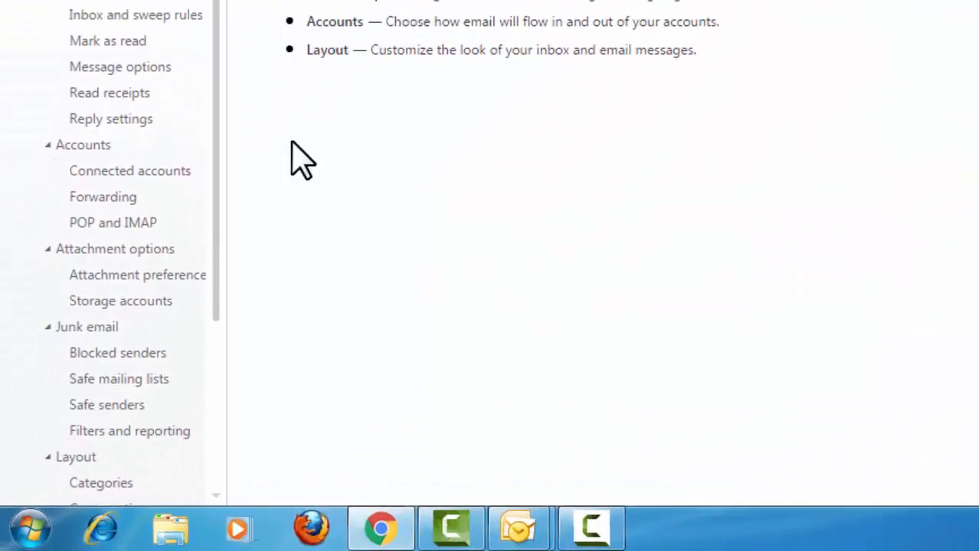
pyautogui.moveTo(113, 224)
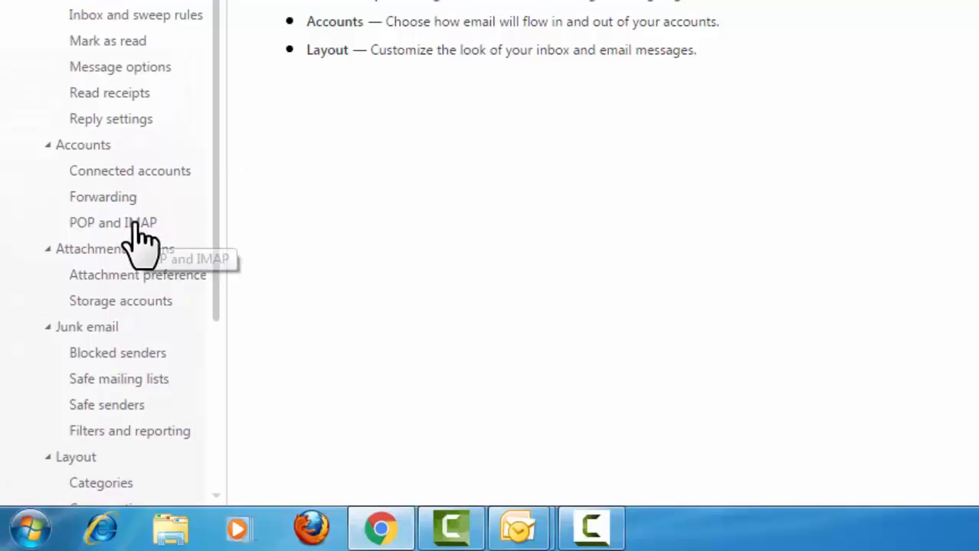
pyautogui.moveTo(153, 242)
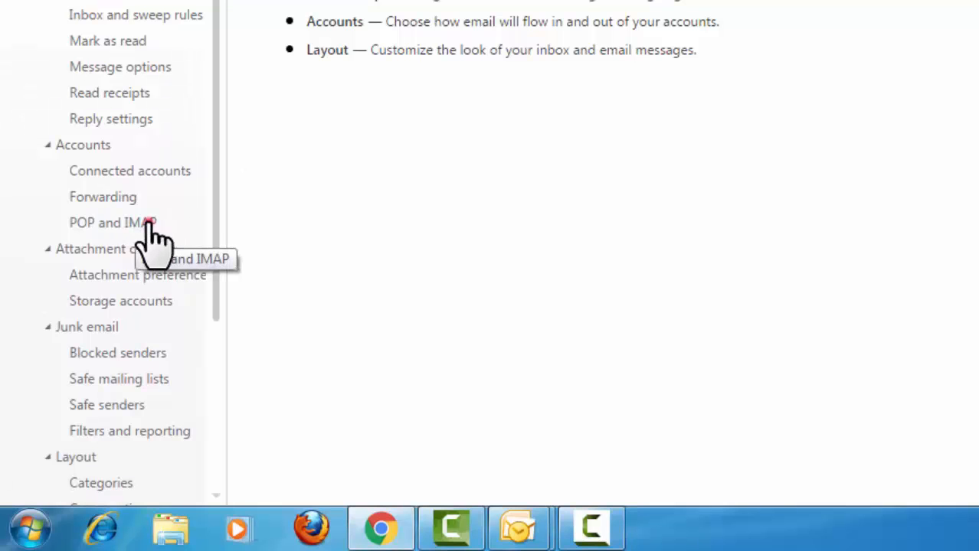
pyautogui.click(111, 222)
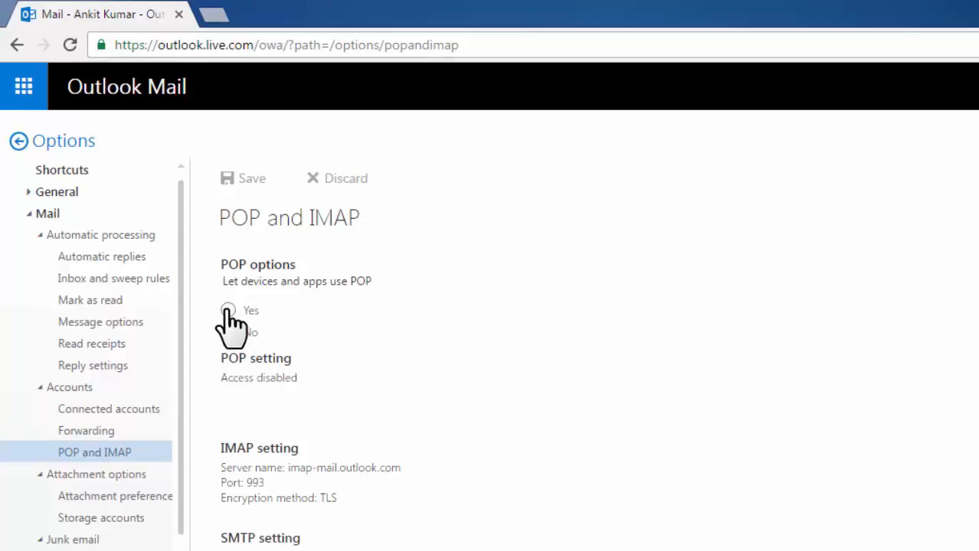
pyautogui.click(229, 309)
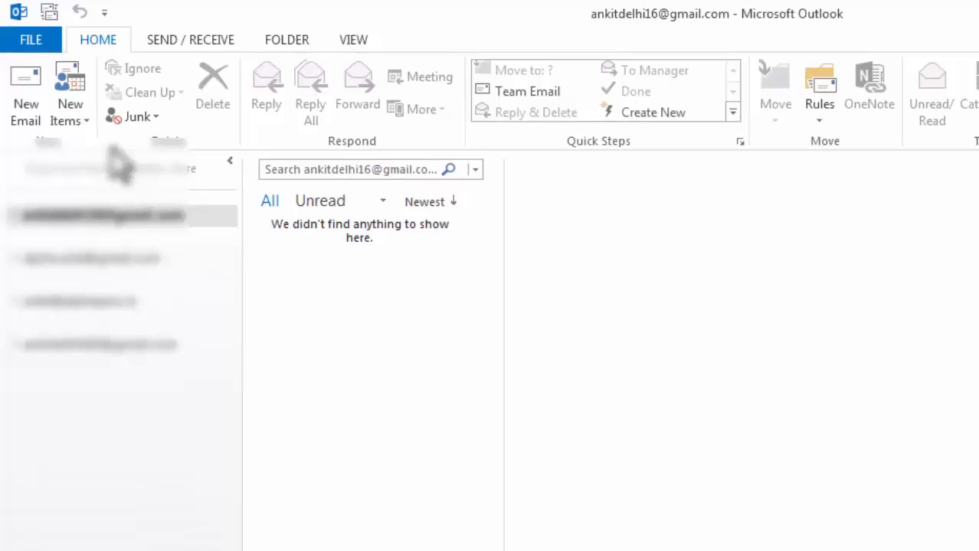
# Reach Account Information via FILE and show the Account Settings choices.
pyautogui.click(31, 40)
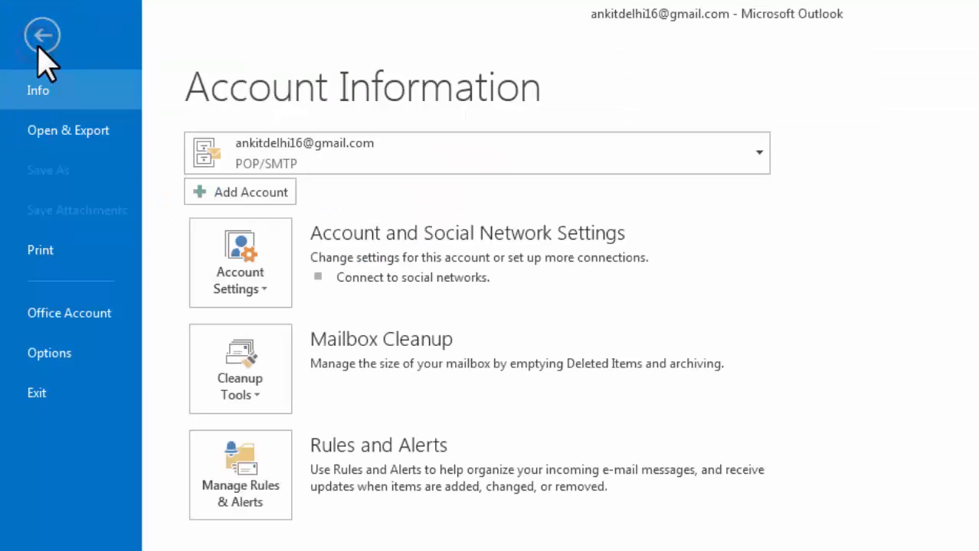
pyautogui.moveTo(239, 268)
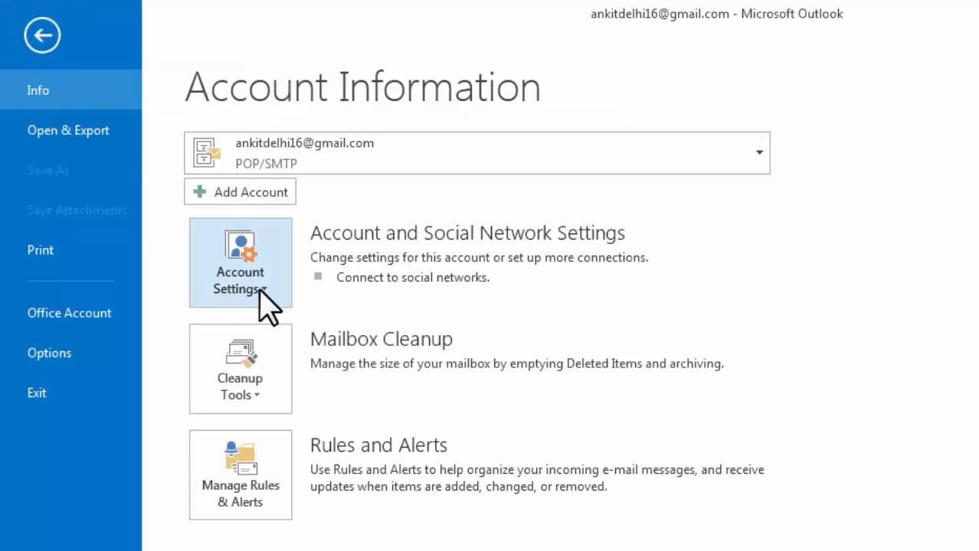
pyautogui.click(239, 264)
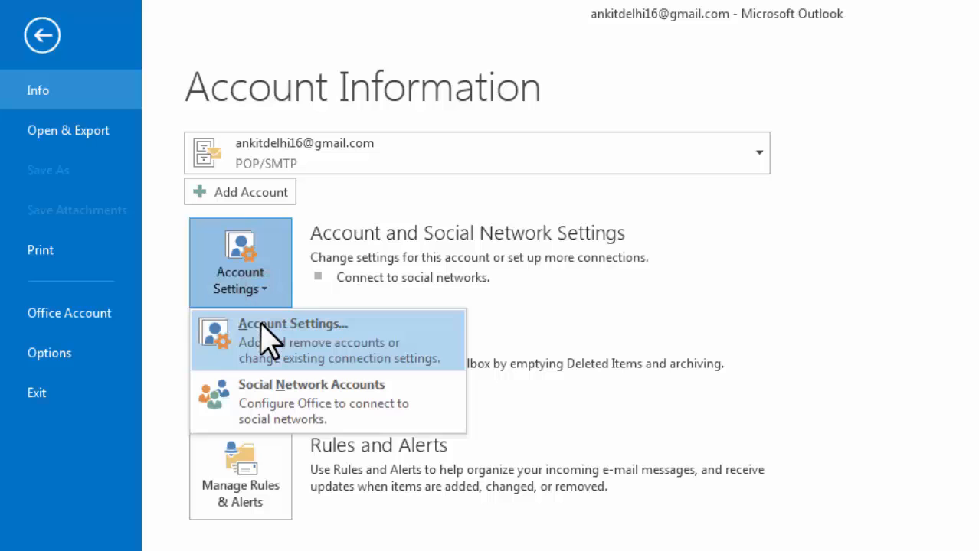
pyautogui.moveTo(294, 352)
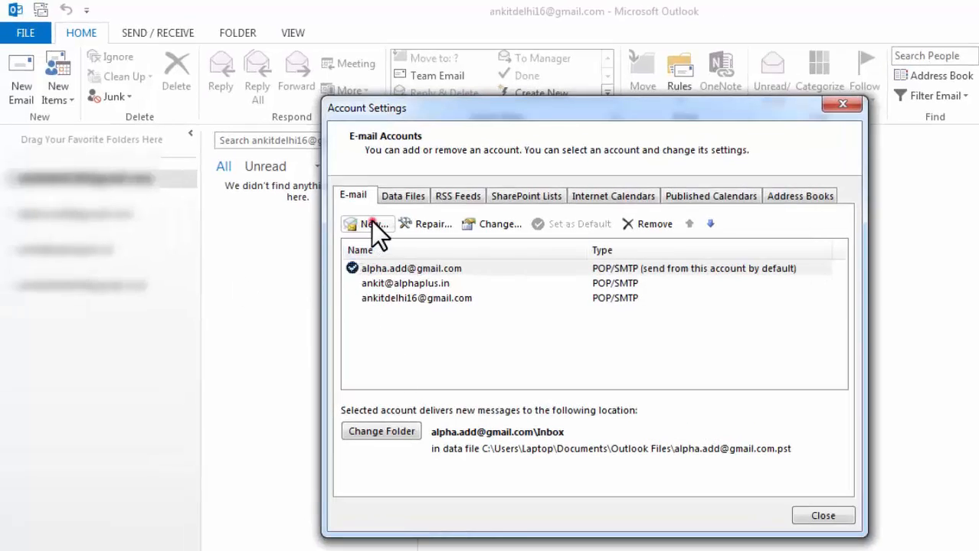
# Add a new account with manual setup as POP or IMAP, reaching the server settings form.
pyautogui.click(368, 224)
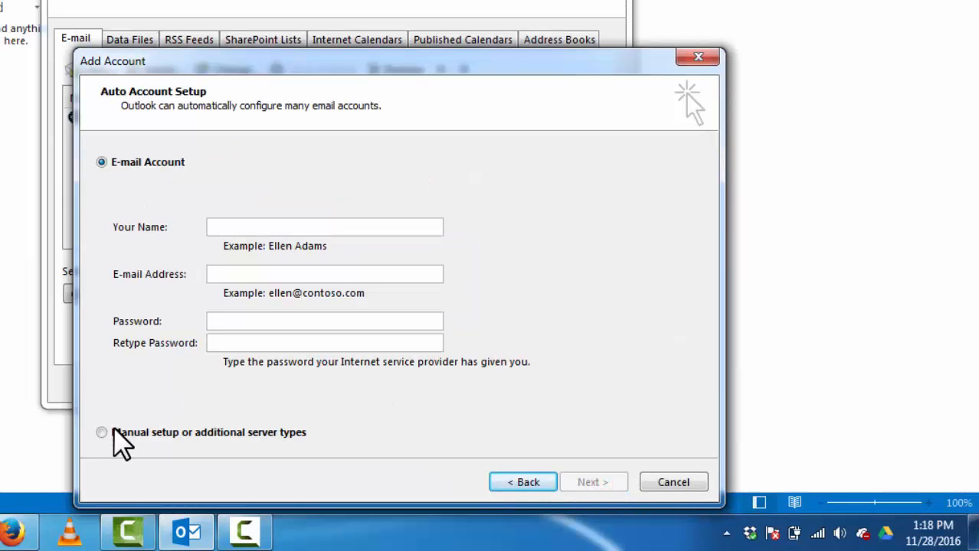
pyautogui.click(101, 432)
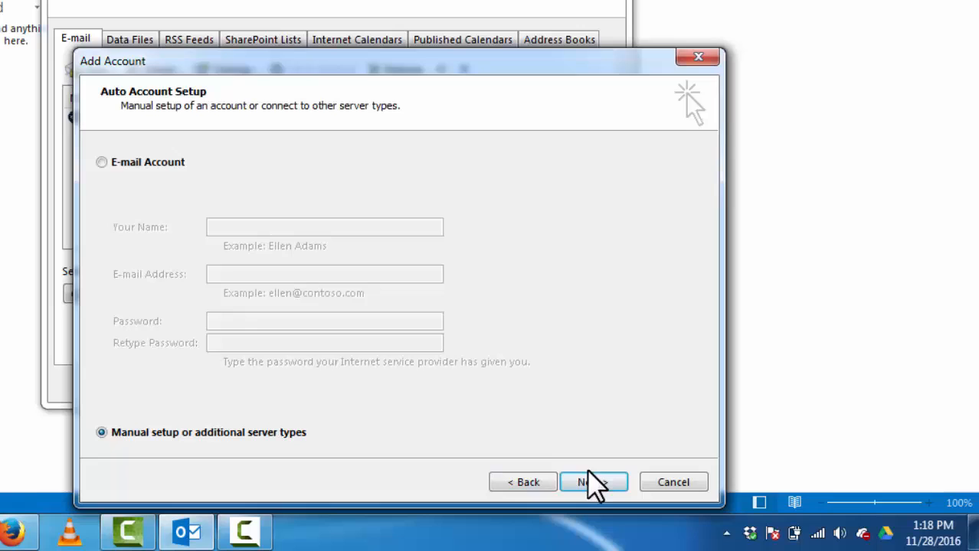
pyautogui.click(592, 482)
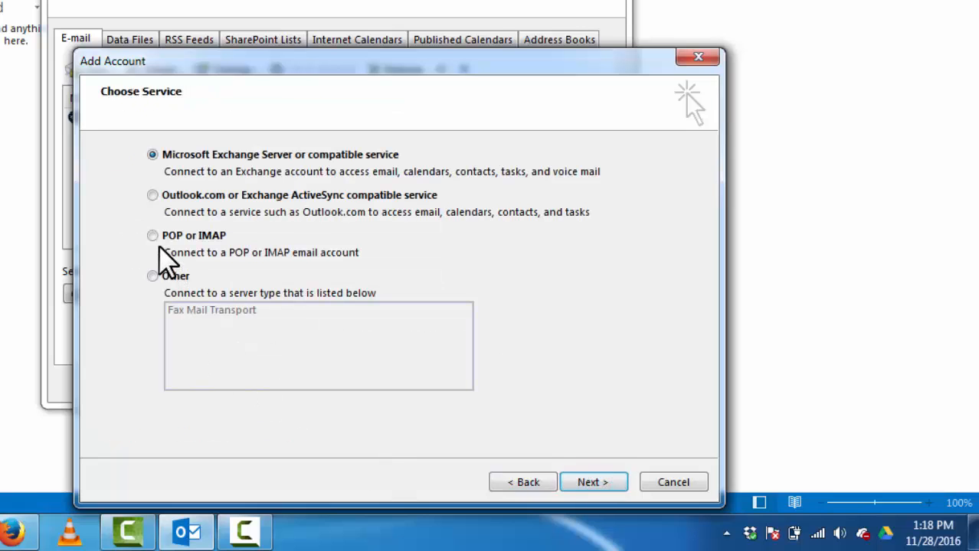
pyautogui.click(153, 235)
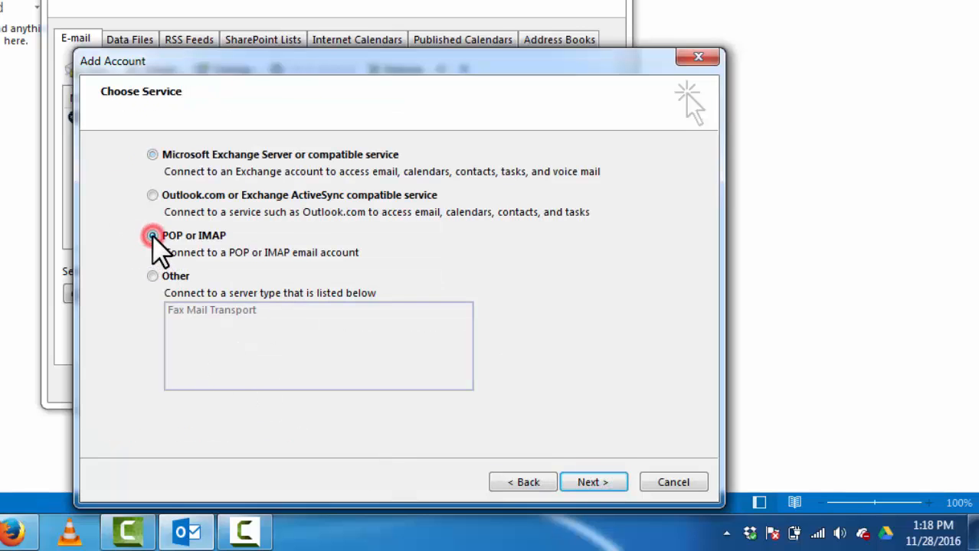
pyautogui.click(593, 480)
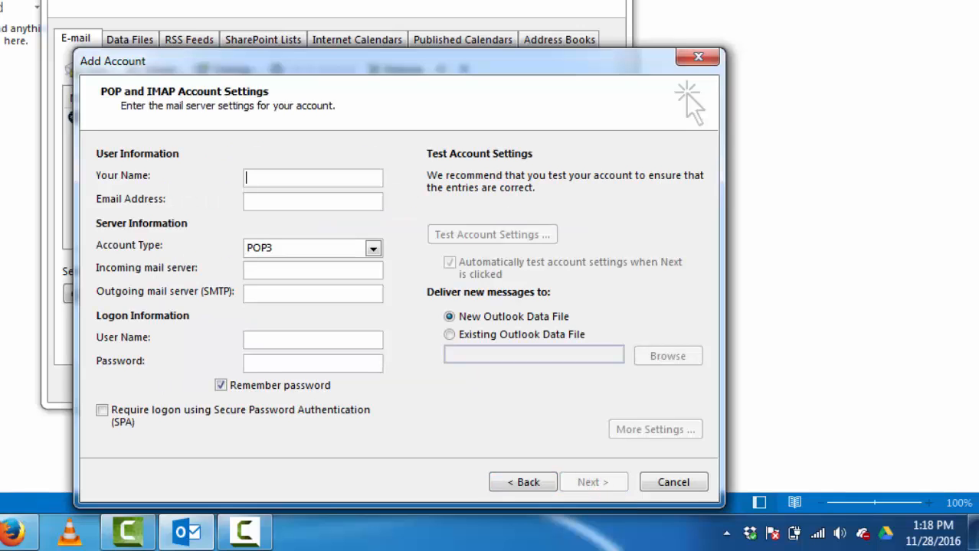
pyautogui.write('Ankit')
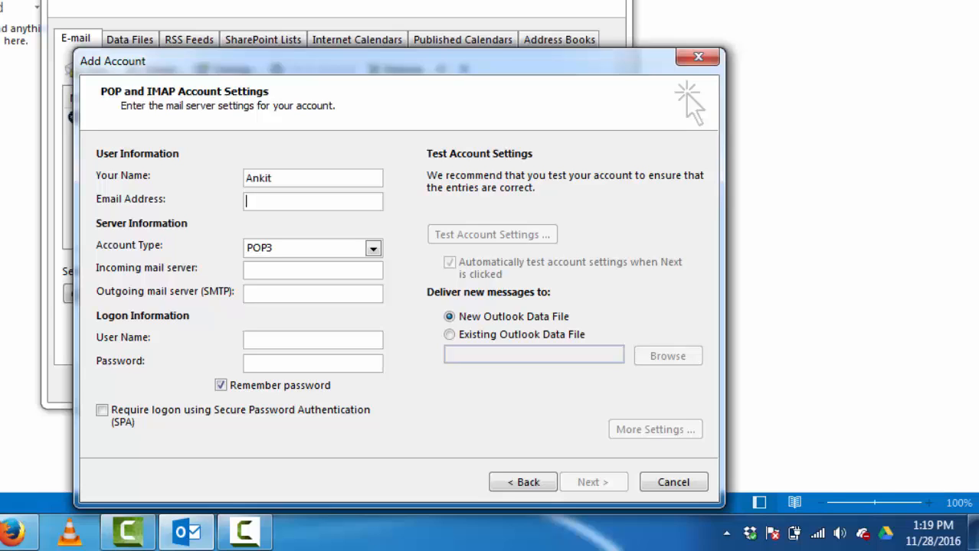
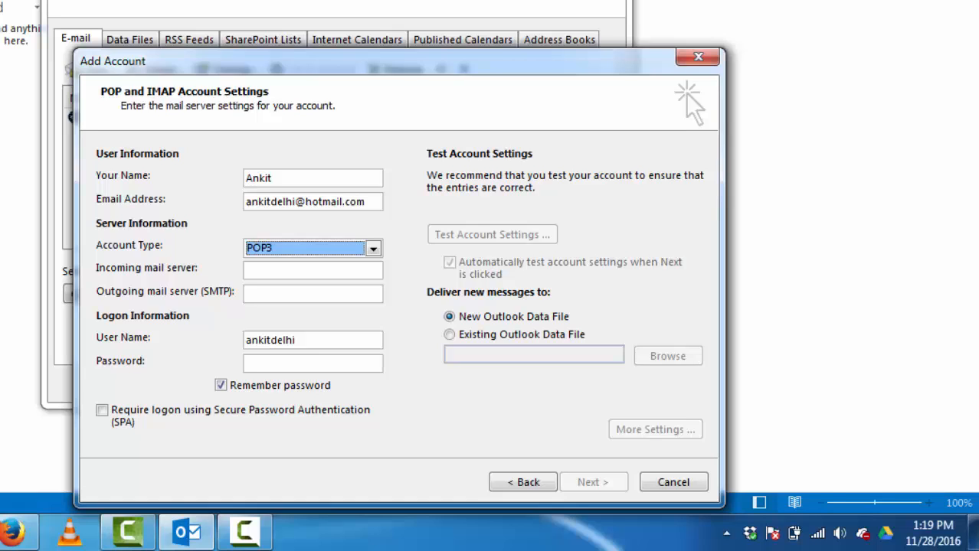
# Set incoming server pop3.live.com and outgoing server smtp.live.com.
pyautogui.click(312, 270)
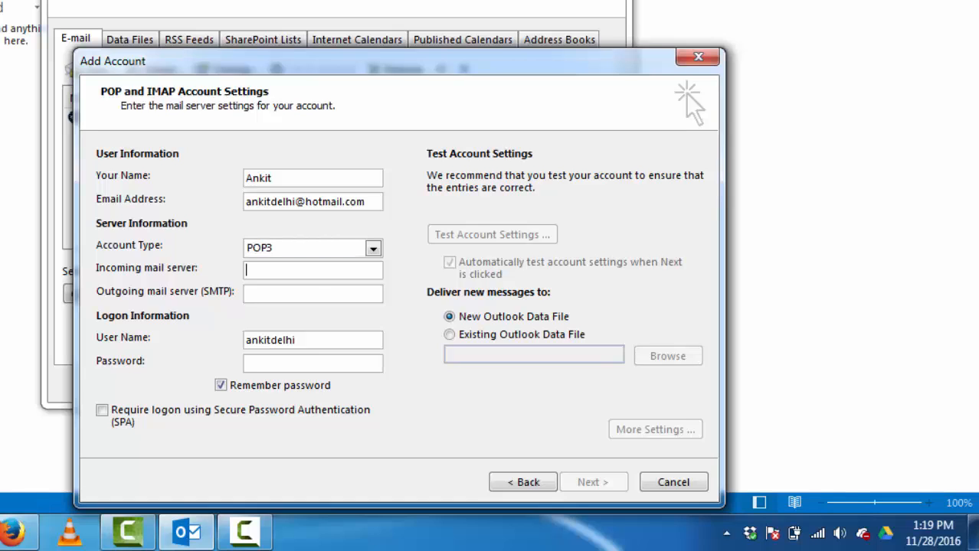
pyautogui.write('p')
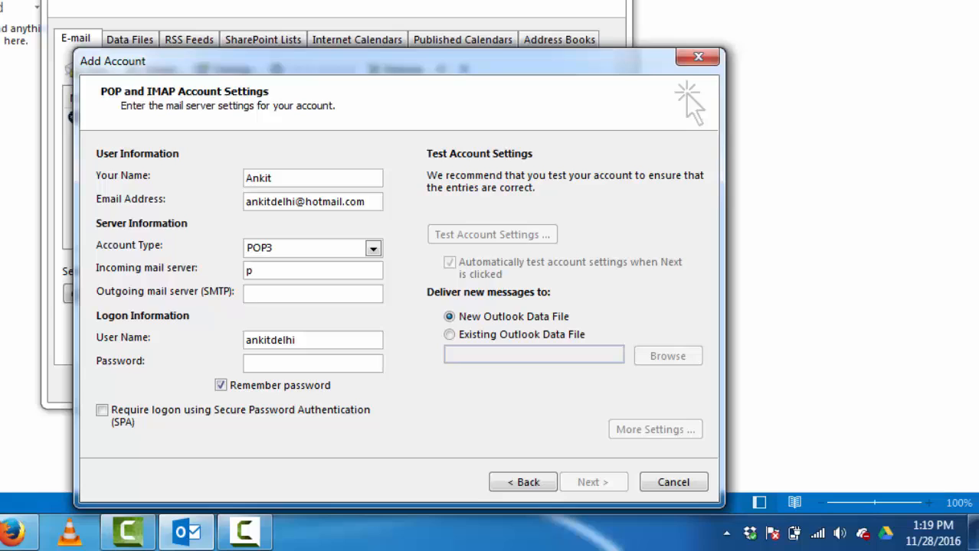
pyautogui.write('op3')
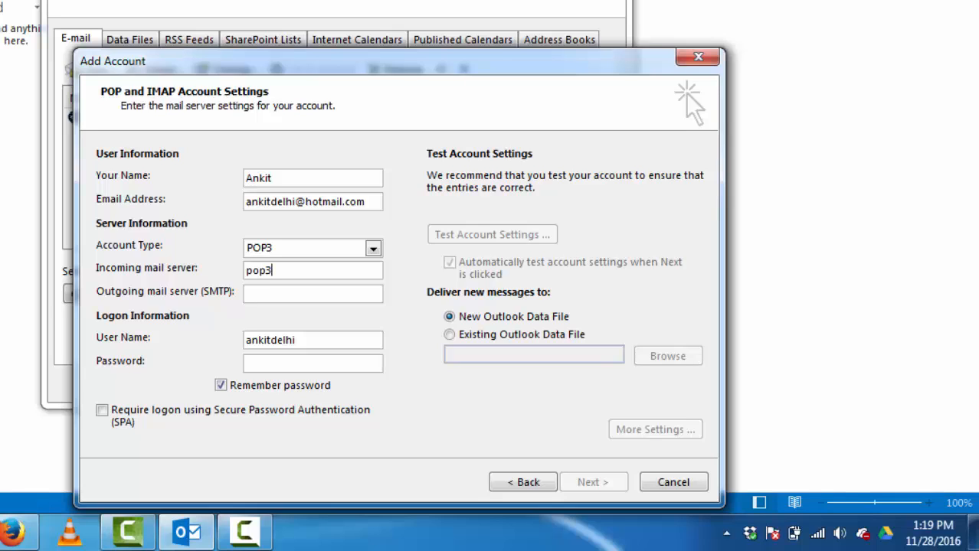
pyautogui.write('.live')
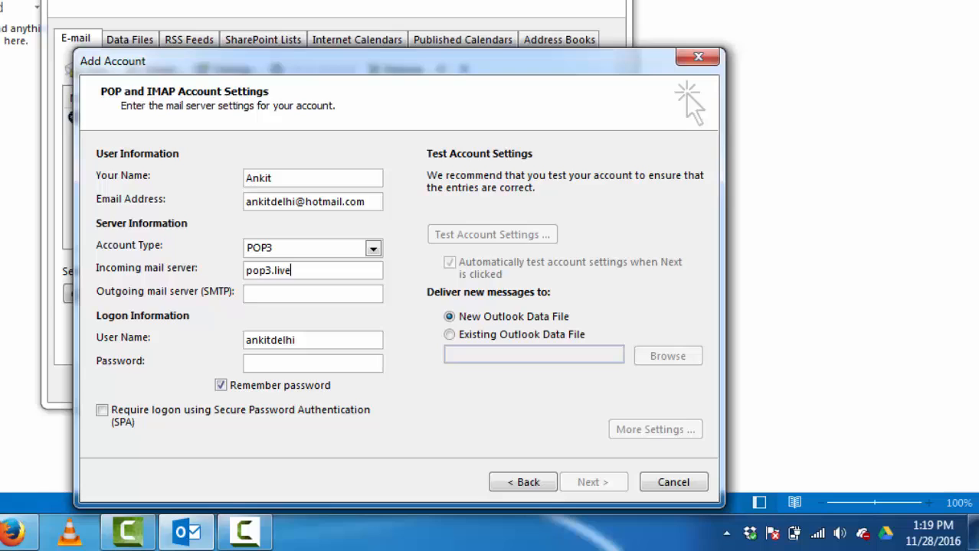
pyautogui.write('.com')
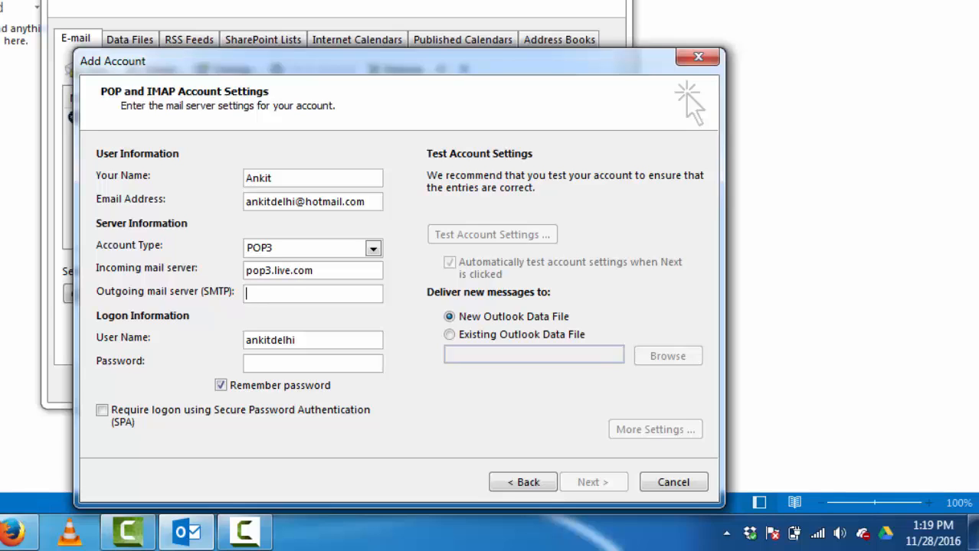
pyautogui.write('smtp.live.com')
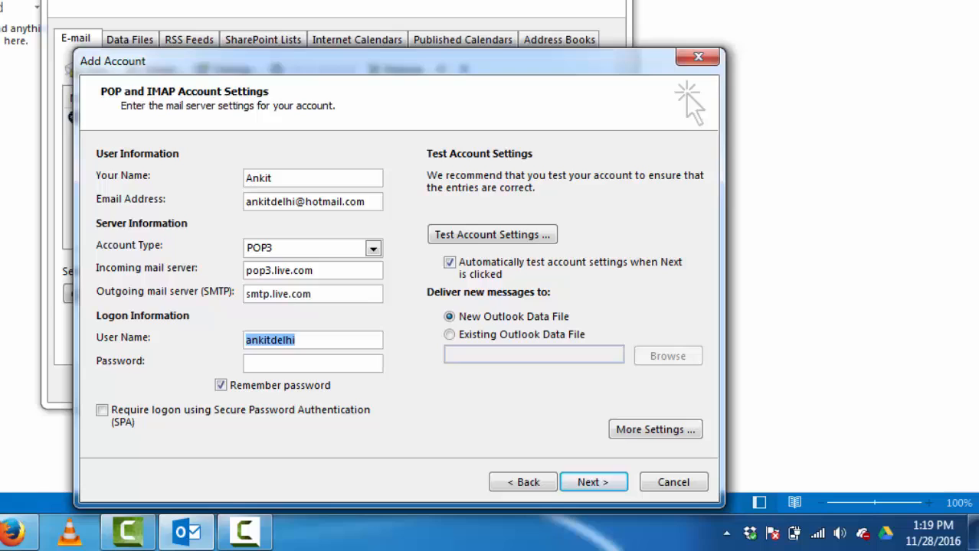
# Make the user name the full Hotmail address and enter the password.
pyautogui.click(312, 340)
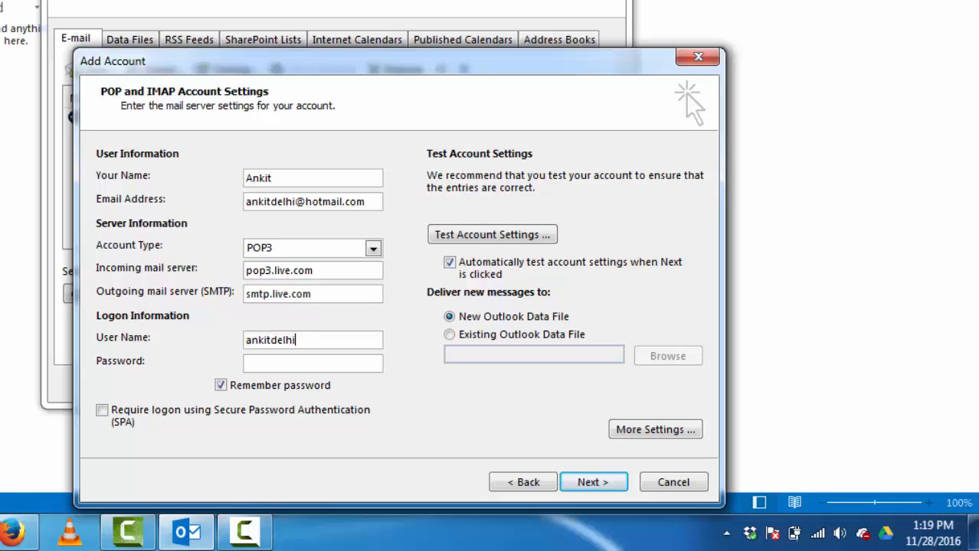
pyautogui.write('@hotmail.com')
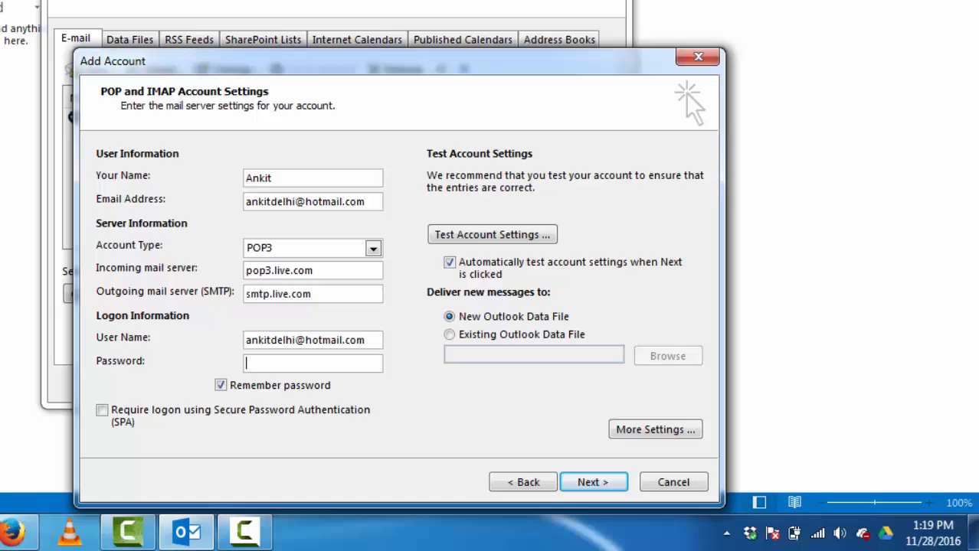
pyautogui.write('**')
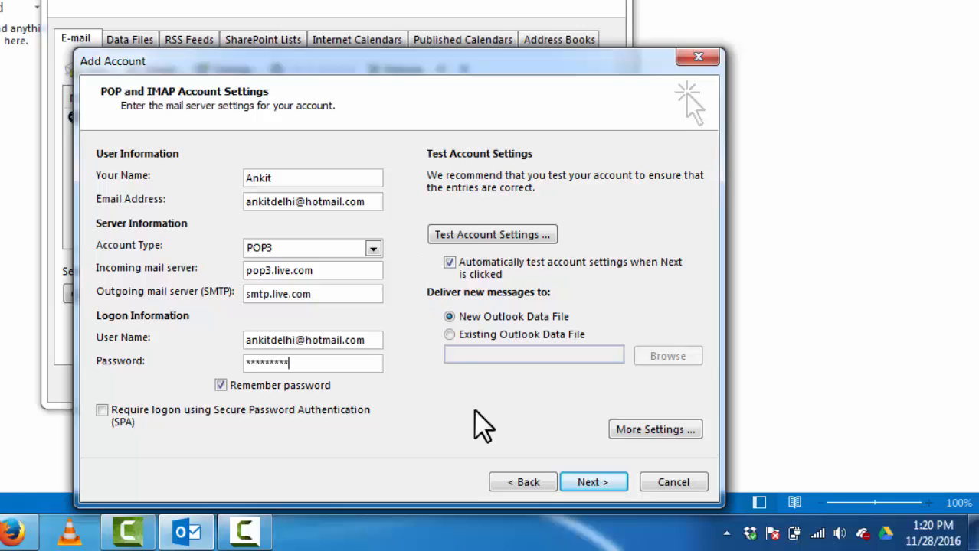
pyautogui.click(656, 428)
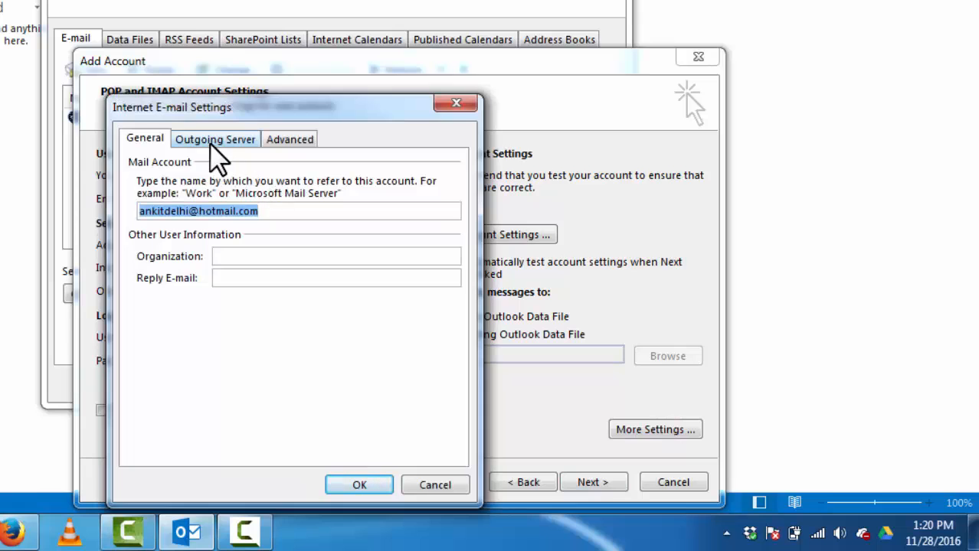
# Require SMTP authentication using the incoming server's settings on the Outgoing Server settings.
pyautogui.click(215, 137)
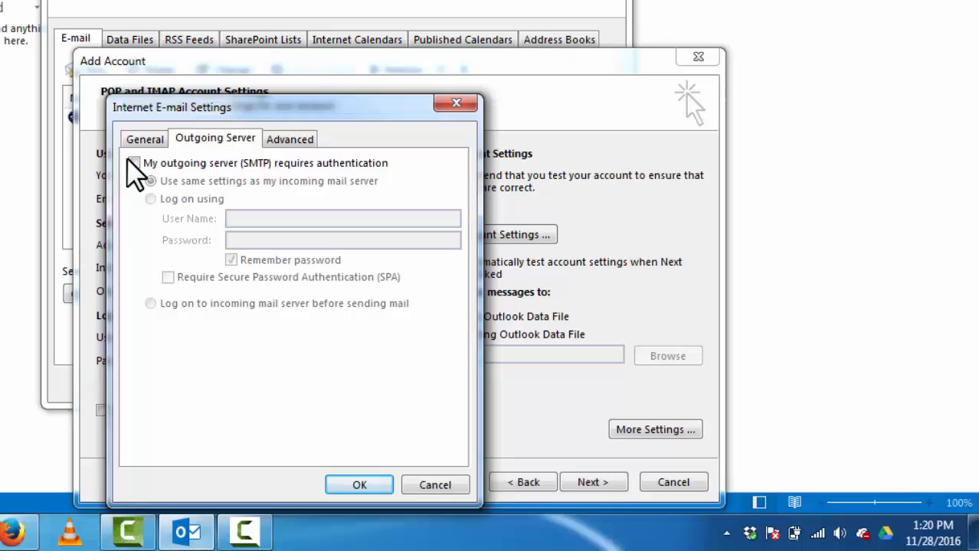
pyautogui.click(135, 162)
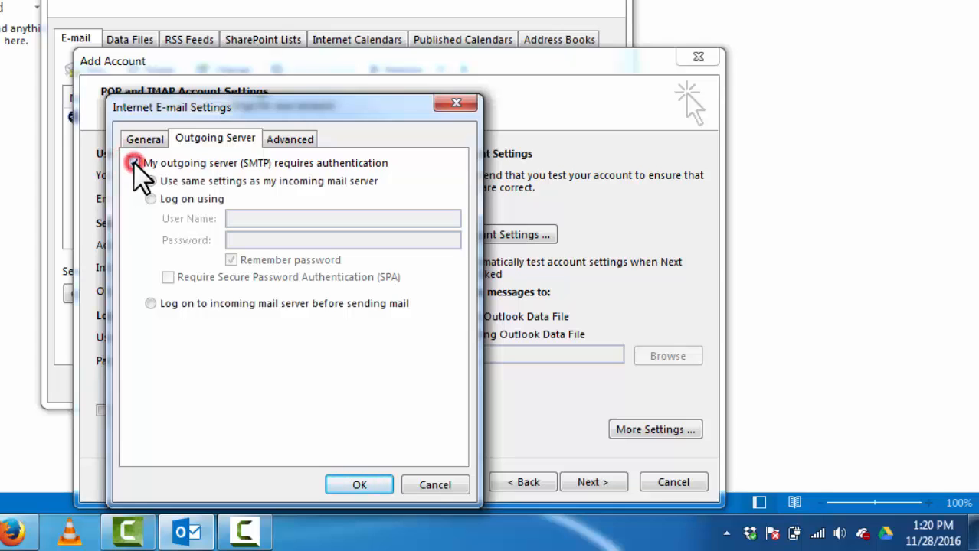
pyautogui.click(135, 162)
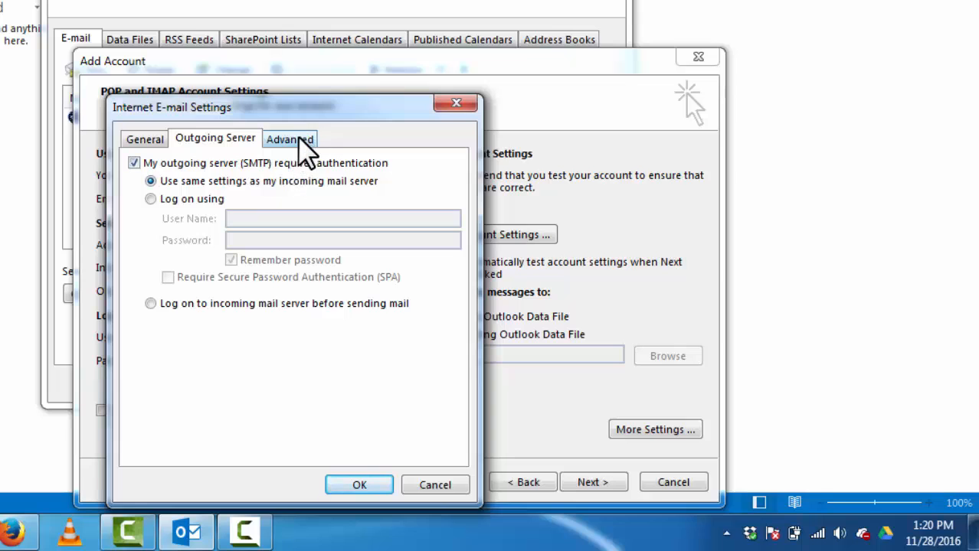
pyautogui.click(290, 137)
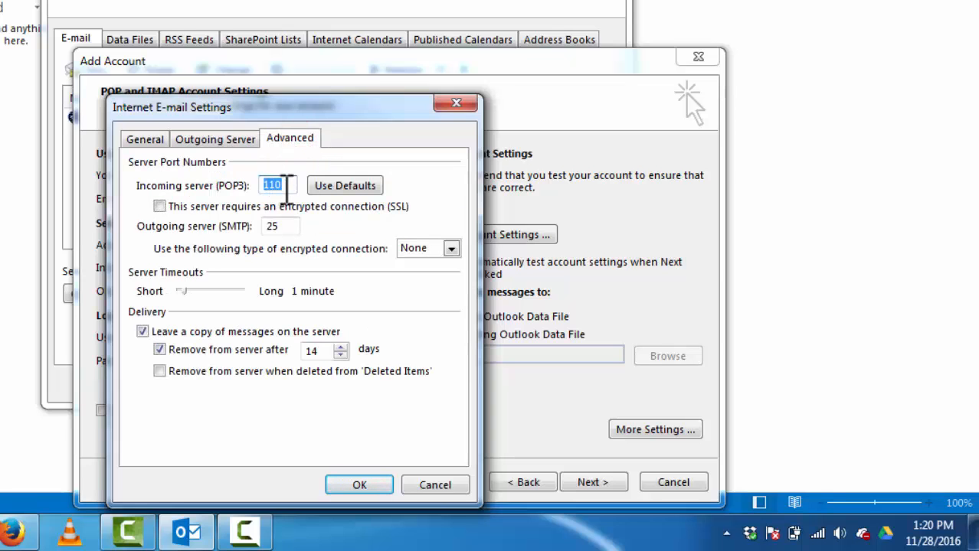
pyautogui.moveTo(352, 150)
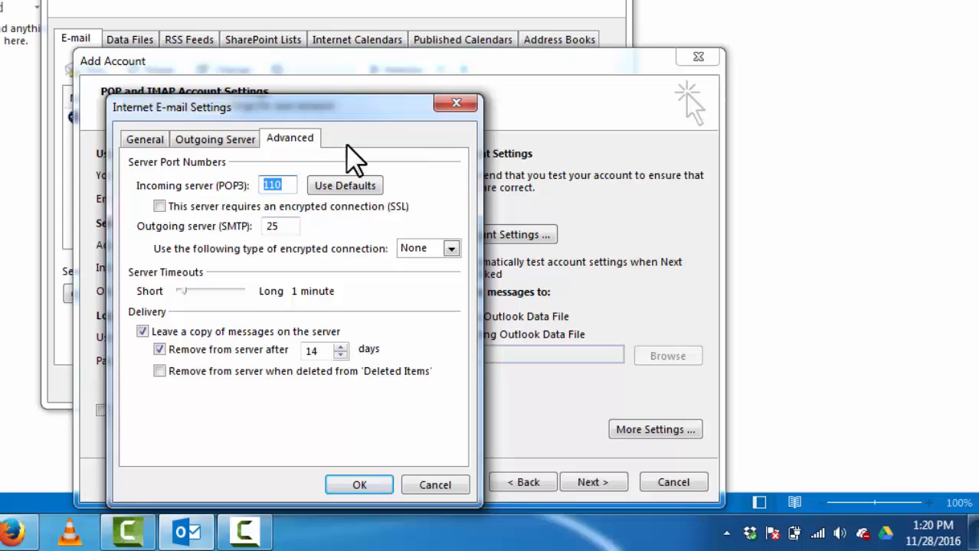
# Set incoming port 995 with SSL and outgoing port 587 with TLS, then confirm with OK.
pyautogui.write('995')
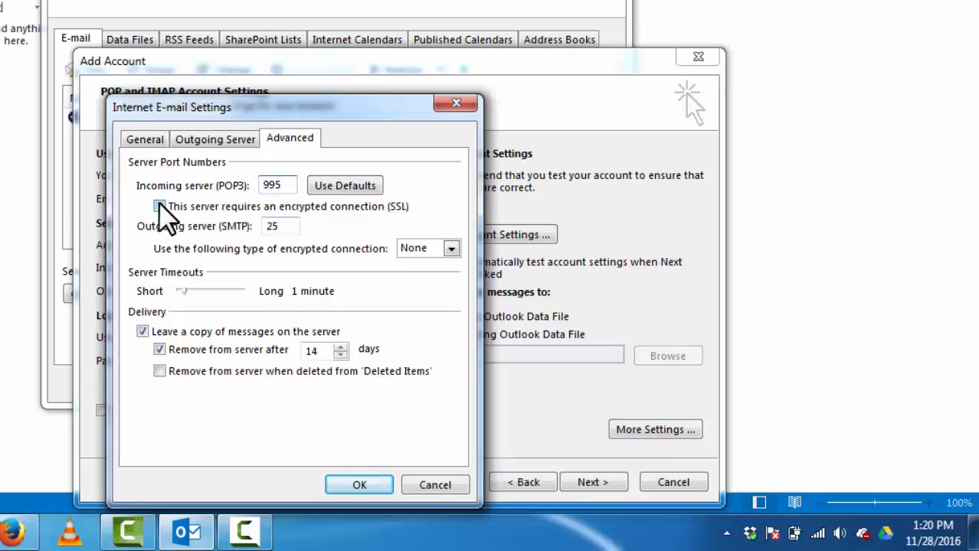
pyautogui.click(160, 205)
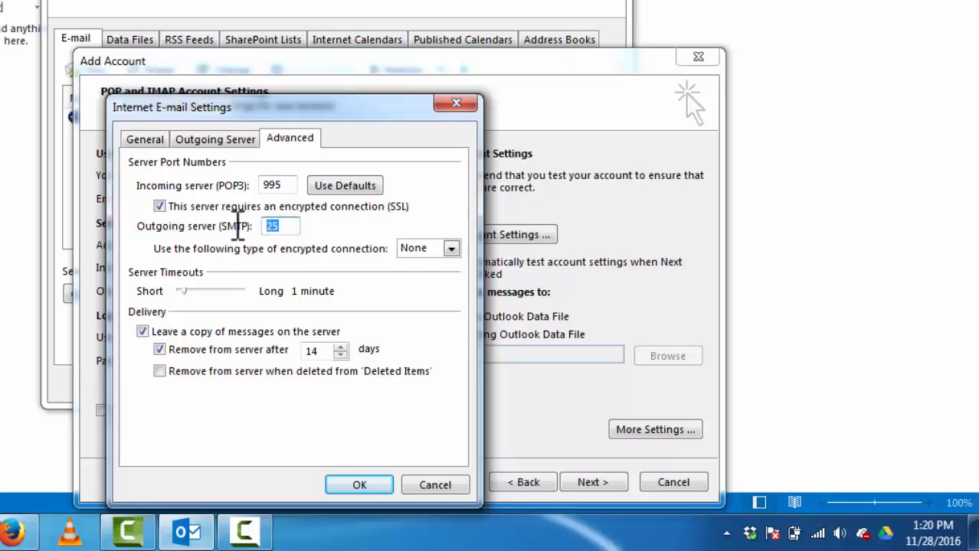
pyautogui.write('587')
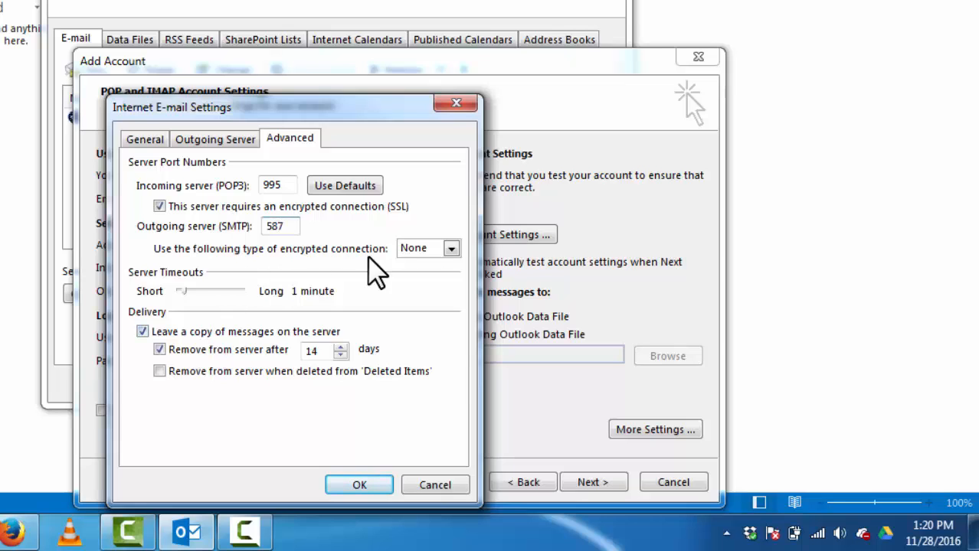
pyautogui.click(450, 248)
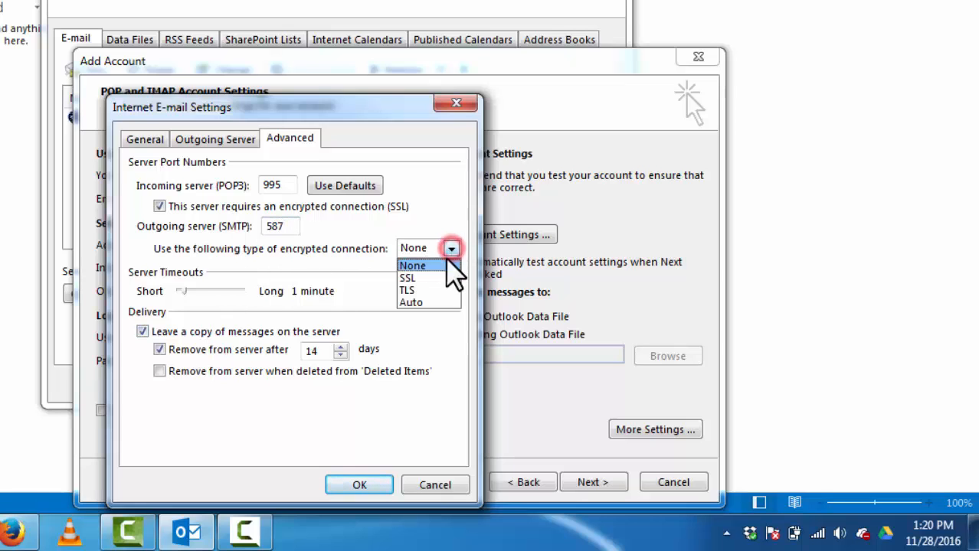
pyautogui.click(408, 291)
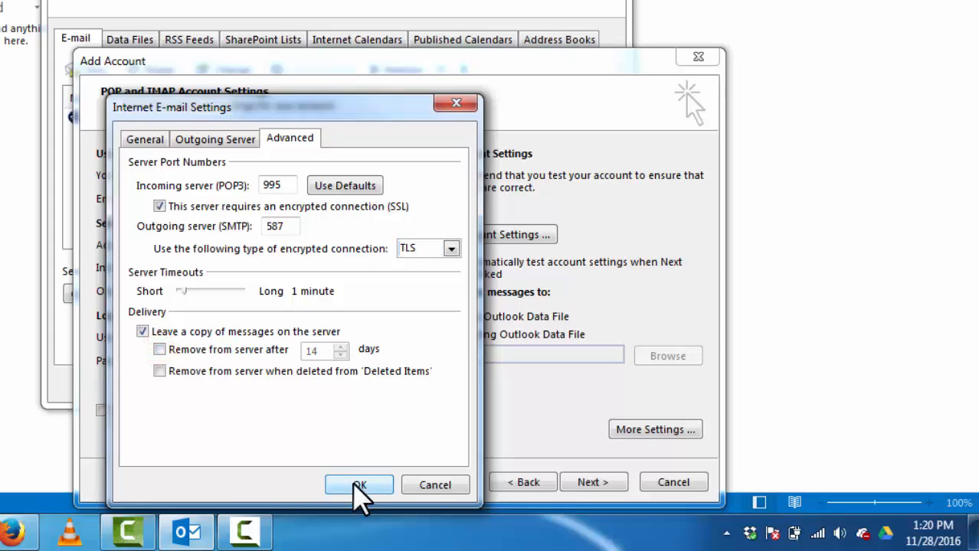
pyautogui.click(358, 484)
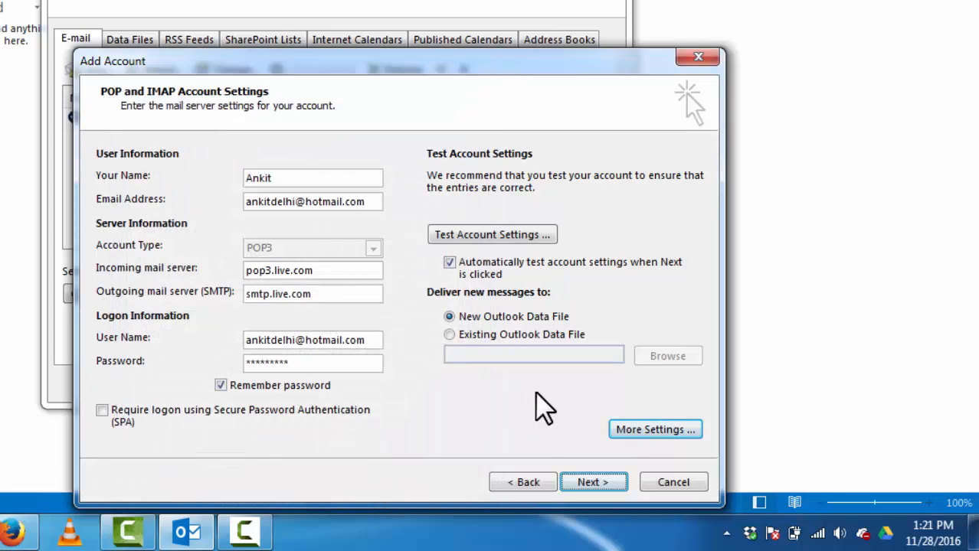
# Continue with Next so Test Account Settings runs and completes.
pyautogui.click(593, 481)
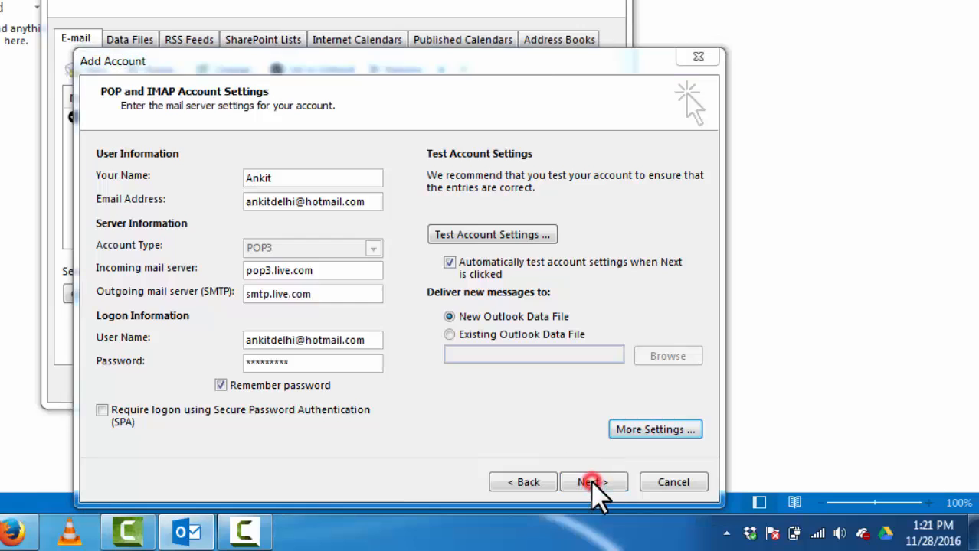
pyautogui.click(593, 481)
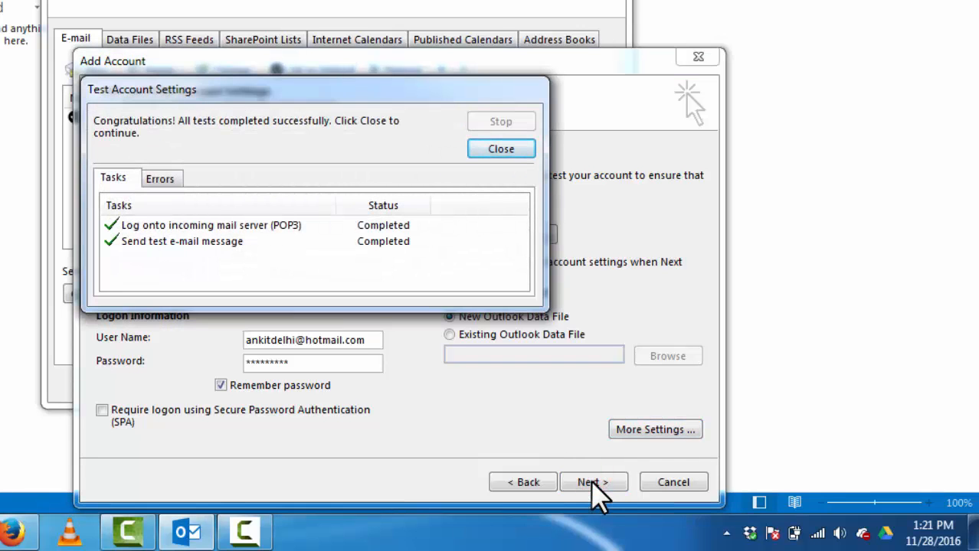